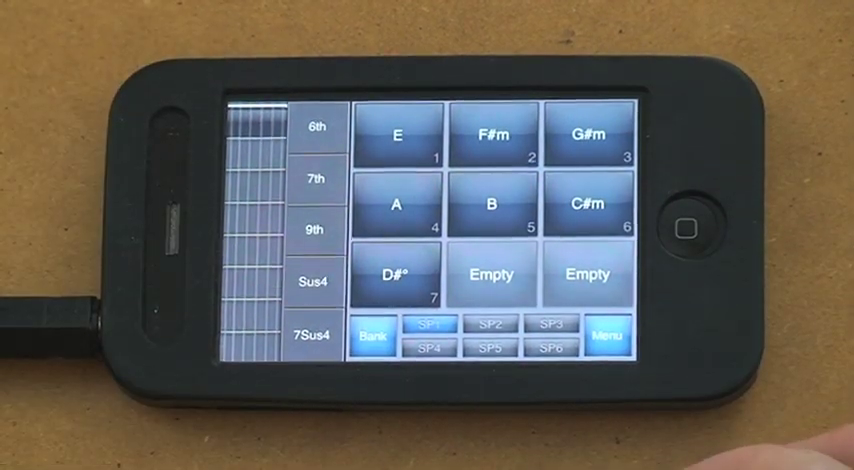
# Show the E chord's first fingering on the fretboard diagram.
pyautogui.click(608, 337)
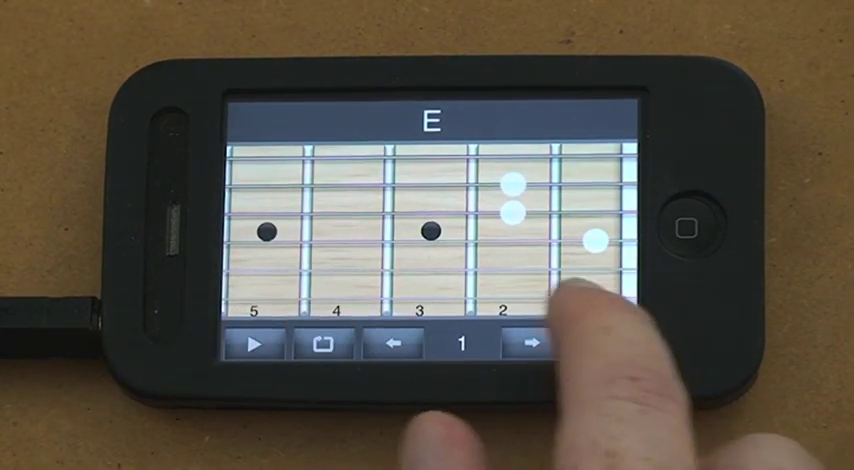
# Step through the E chord's alternate fingerings to the fourth voicing, then return to the main menu.
pyautogui.click(590, 344)
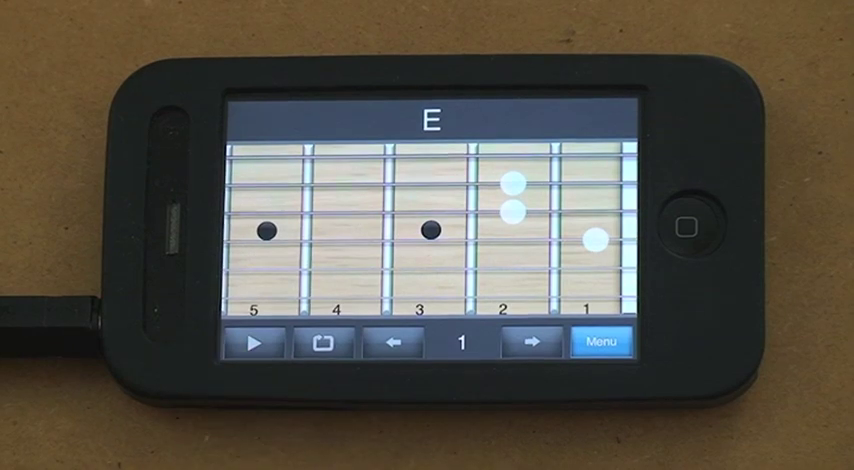
pyautogui.click(530, 344)
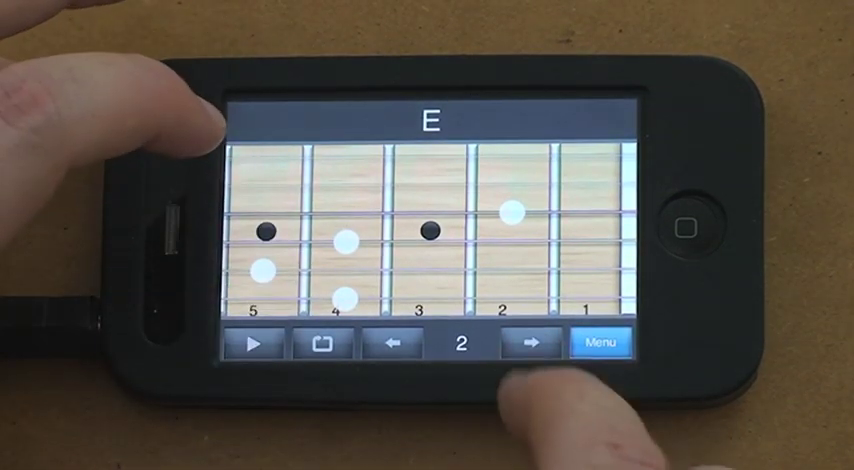
pyautogui.click(521, 345)
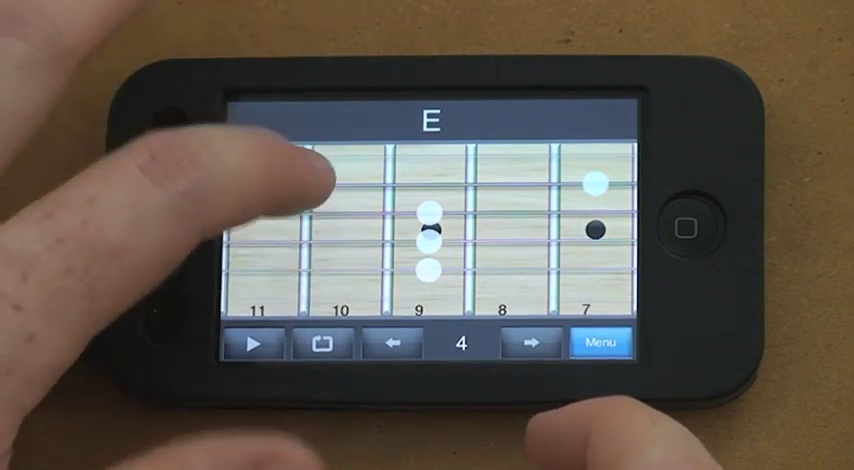
pyautogui.click(601, 344)
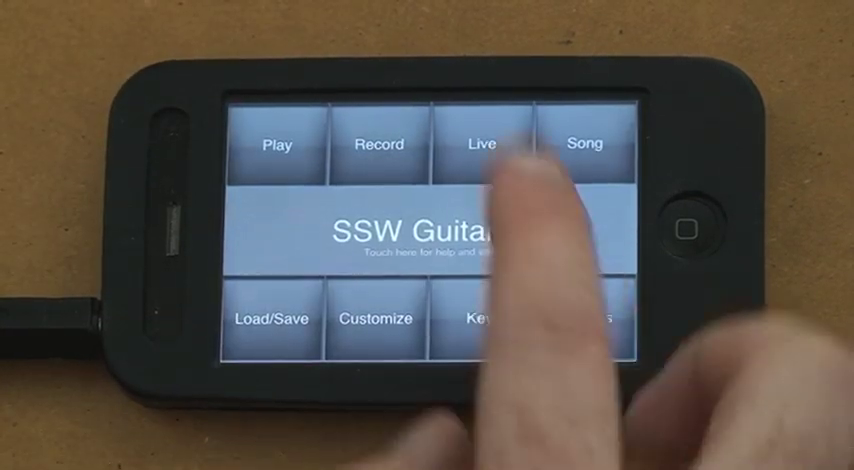
# Enter Play mode and strum chords from the E-major key pads.
pyautogui.click(477, 144)
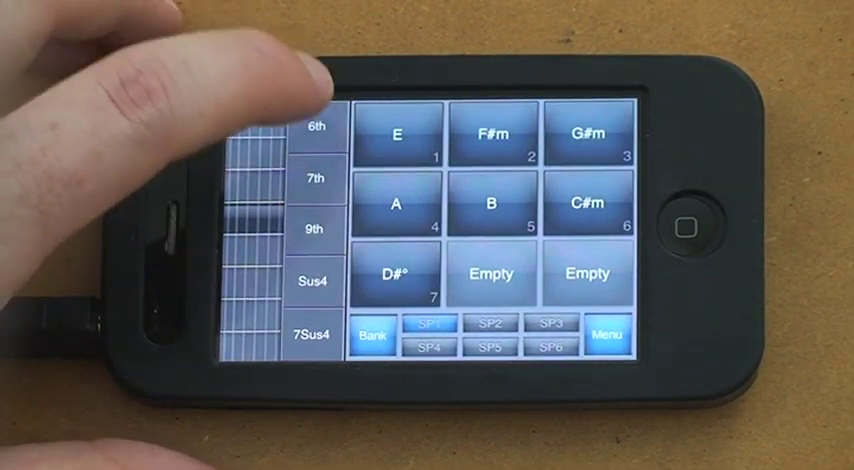
pyautogui.click(315, 131)
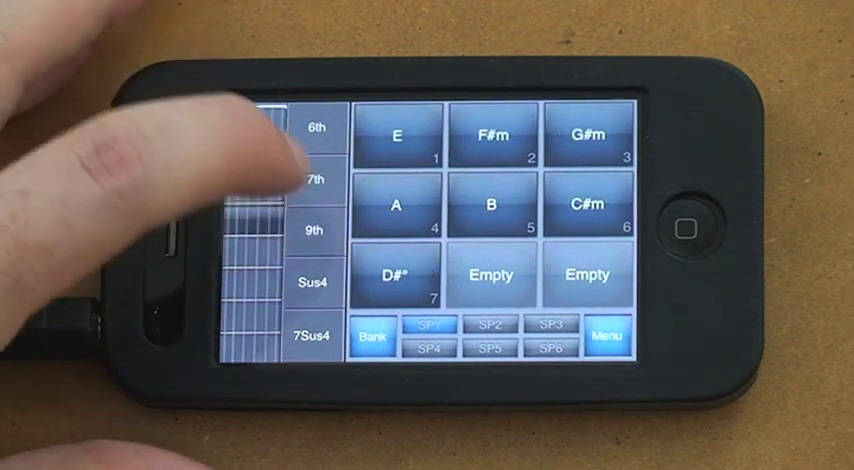
pyautogui.click(315, 232)
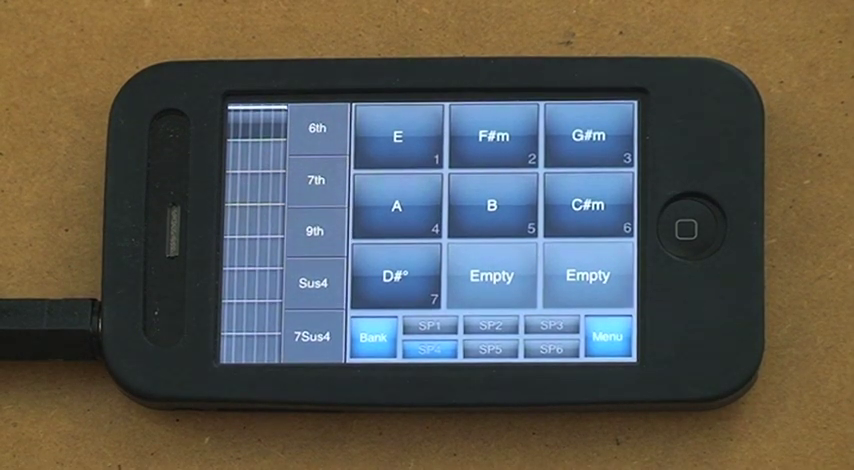
# Select strum pattern SP4 for the chord pads.
pyautogui.click(375, 339)
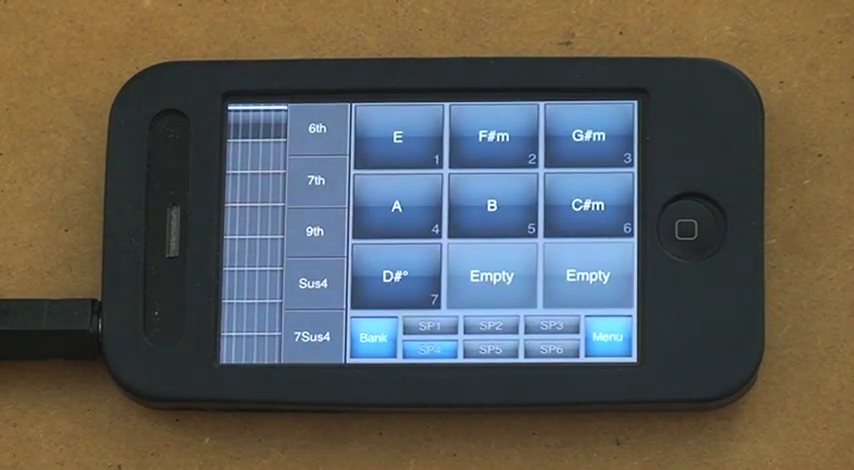
# Return to the main menu and enter the strum pattern editor.
pyautogui.click(607, 338)
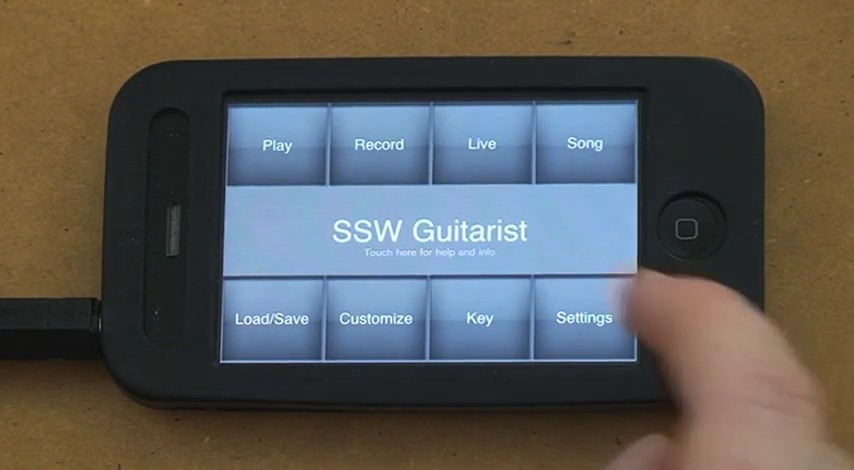
pyautogui.click(432, 231)
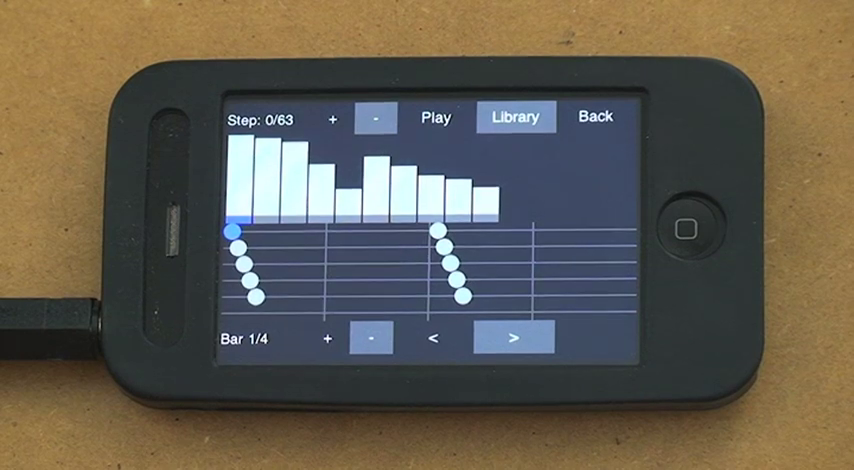
# Bring up the pattern step editor at Step 0/63, Bar 1/4 with Library and Play options.
pyautogui.click(514, 117)
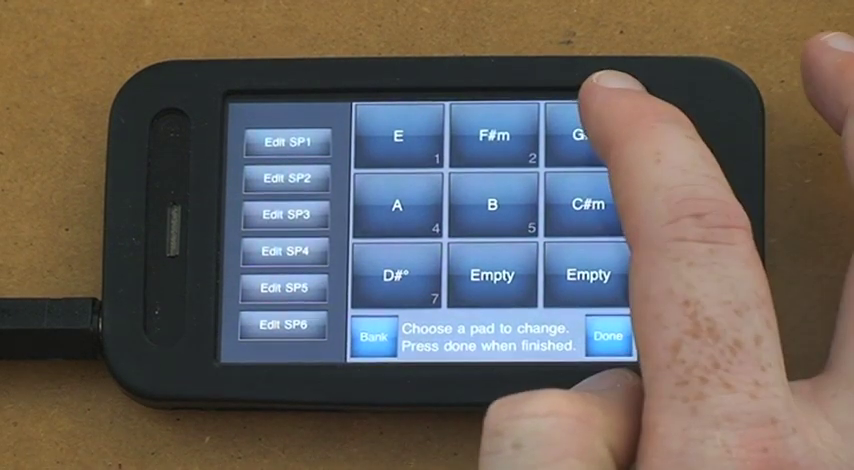
# Choose the G#m pad in Customize to redefine its chord on the fretboard.
pyautogui.click(585, 135)
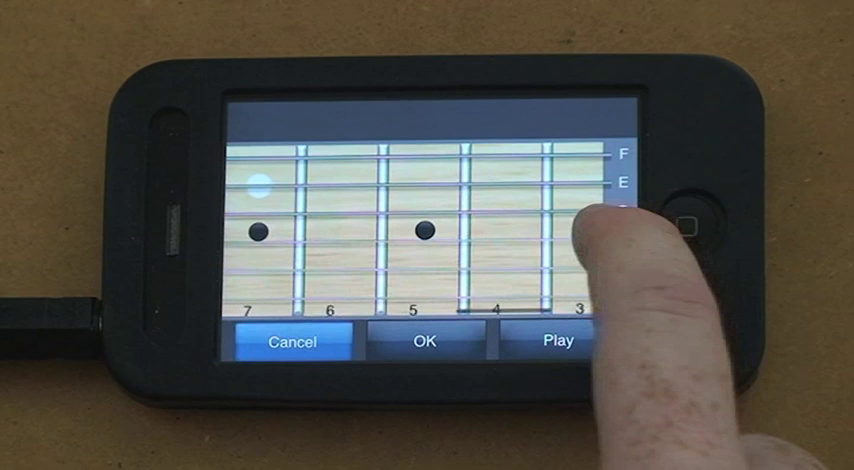
# Place a fretboard note, confirm the custom chord with OK, and finish pad customization with Done.
pyautogui.click(585, 230)
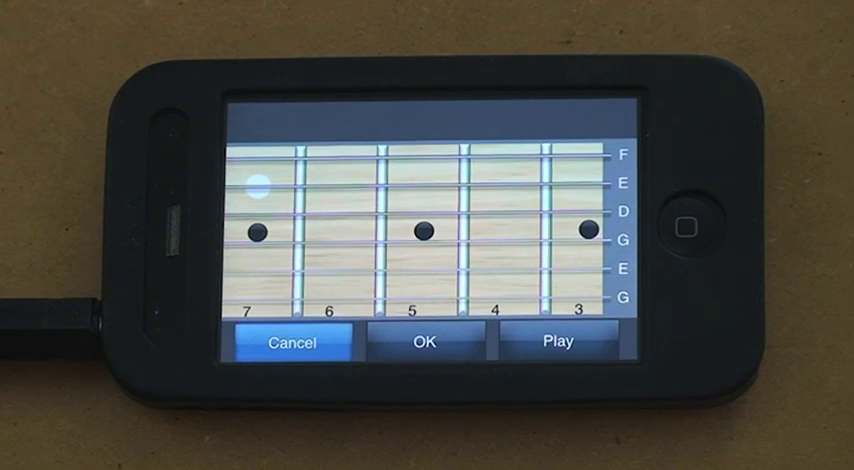
pyautogui.click(424, 343)
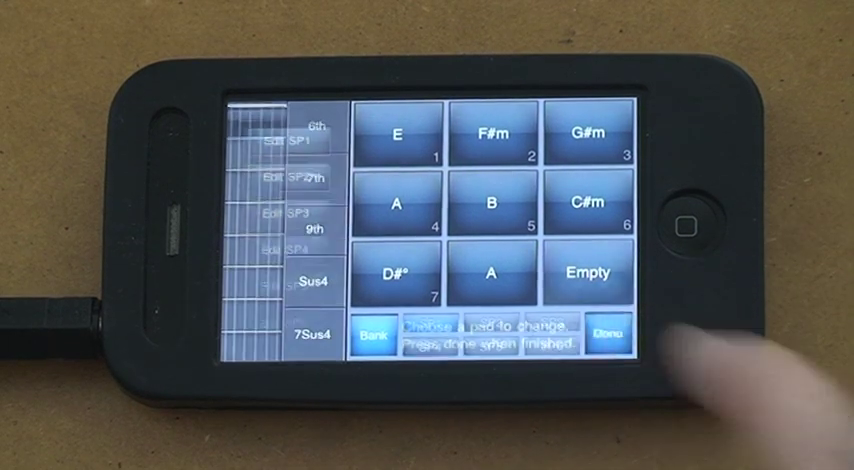
pyautogui.click(607, 335)
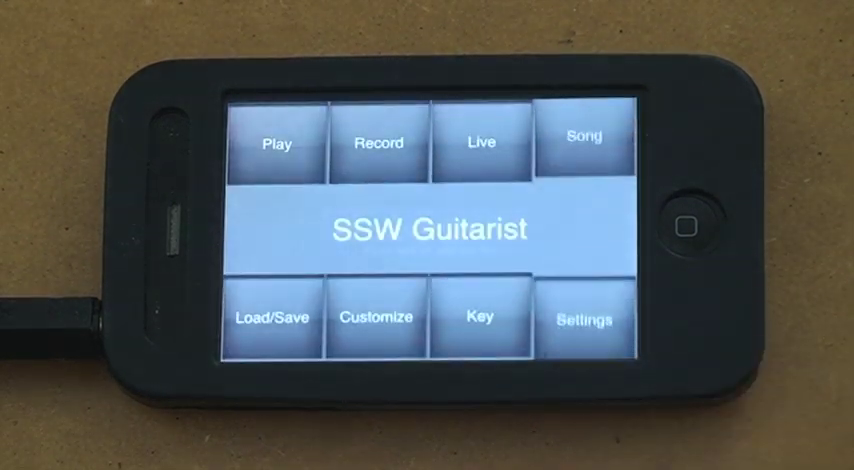
pyautogui.click(479, 318)
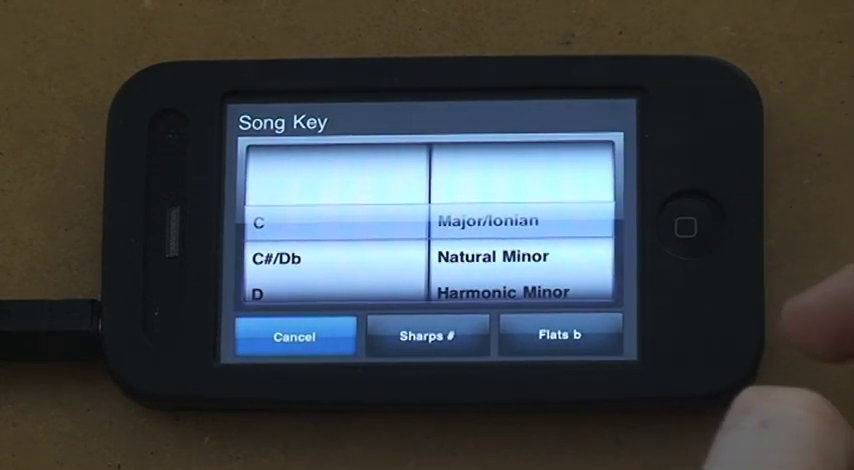
pyautogui.click(294, 337)
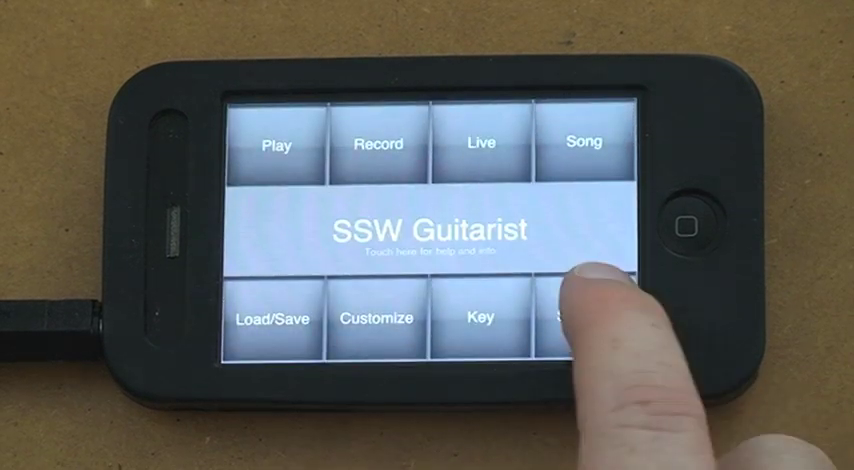
pyautogui.click(575, 315)
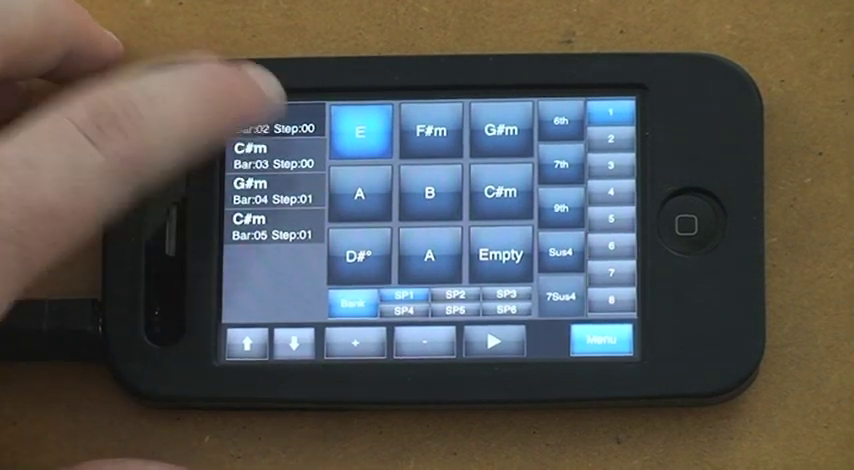
# Set bar 5's chord step to B7 Sus4 and bar 2's chord to Emaj7.
pyautogui.click(501, 135)
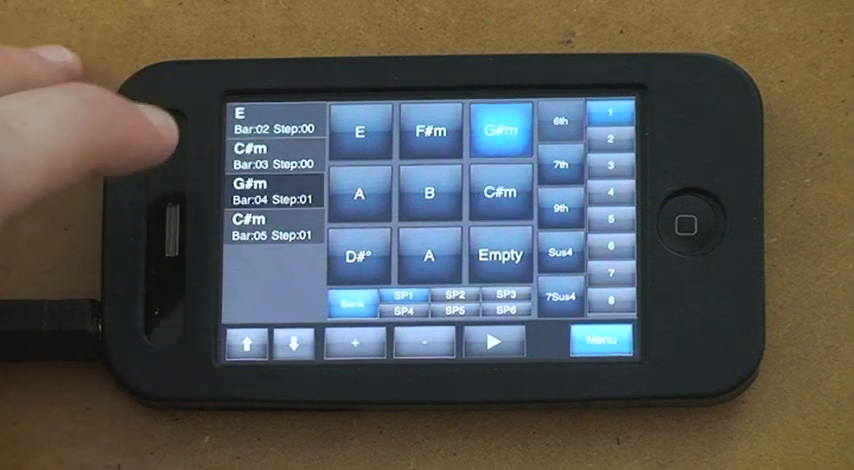
pyautogui.click(500, 192)
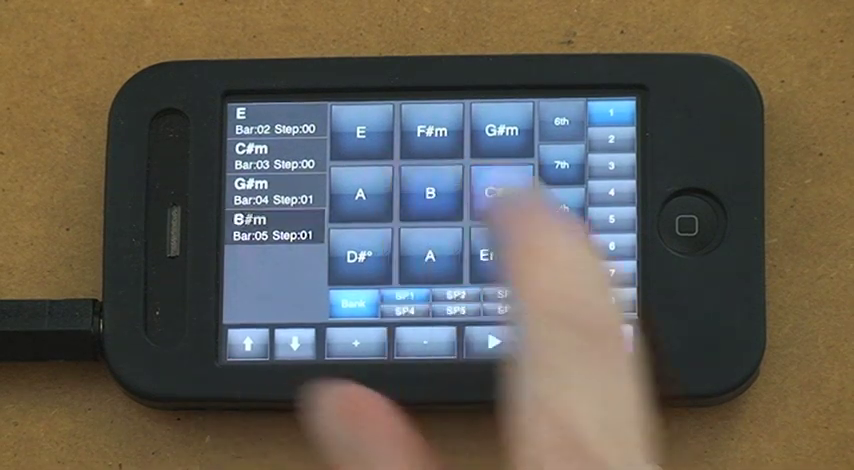
pyautogui.click(438, 195)
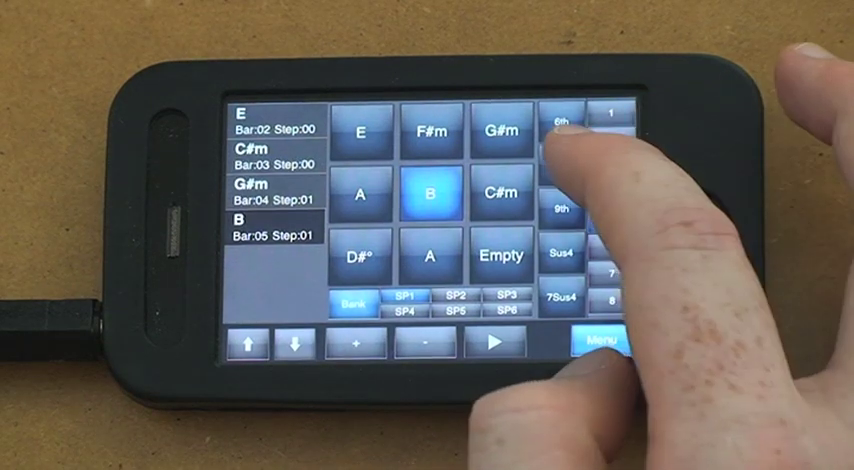
pyautogui.click(565, 167)
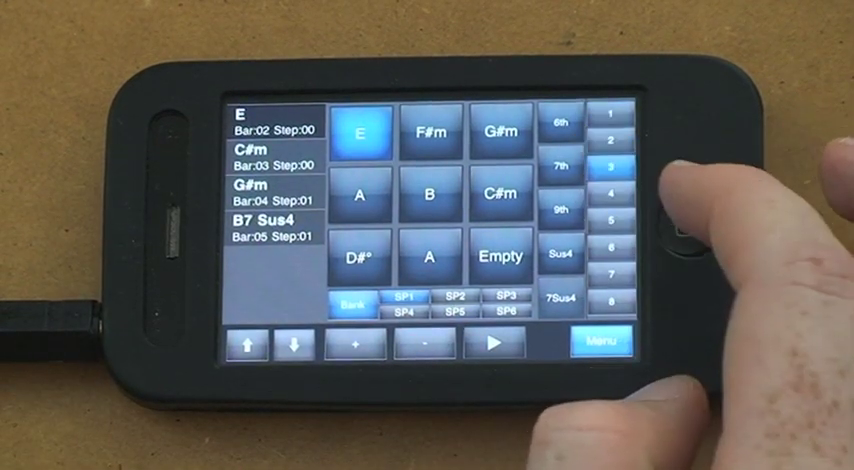
pyautogui.click(561, 165)
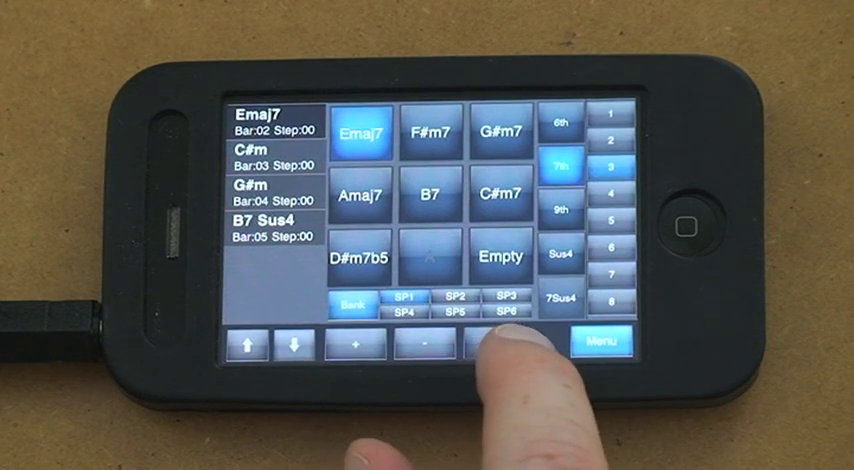
# Play back the song, return to the main menu, and bring up Load/Save with WAV export.
pyautogui.click(500, 347)
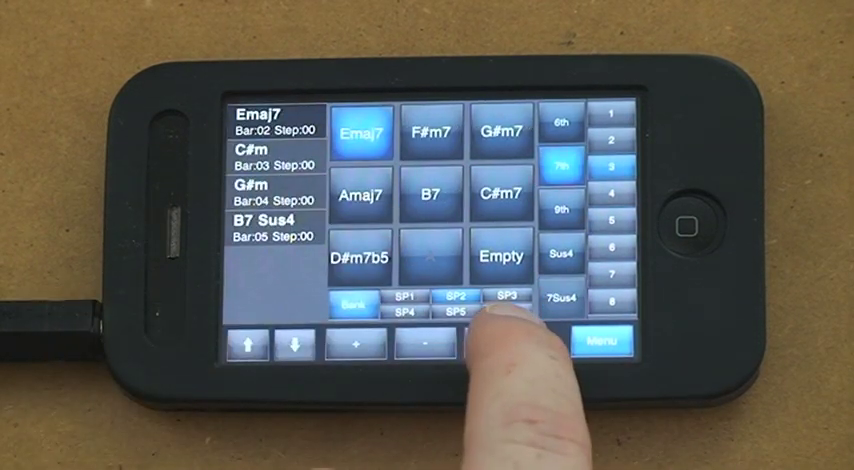
pyautogui.click(496, 347)
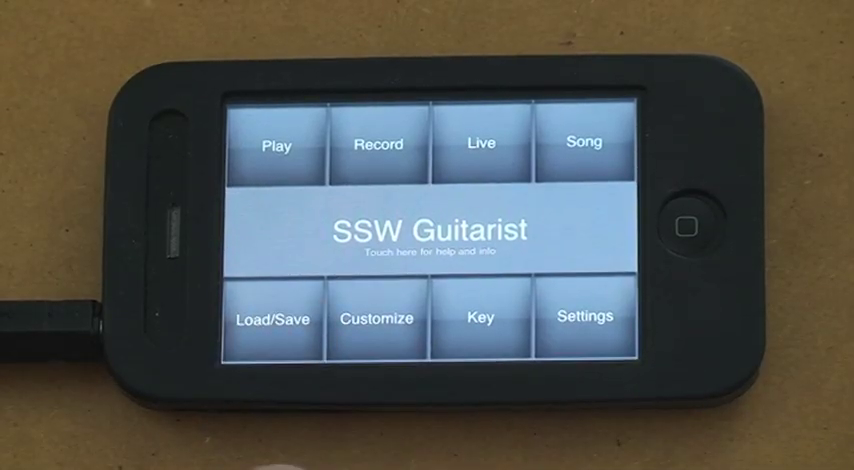
pyautogui.click(271, 318)
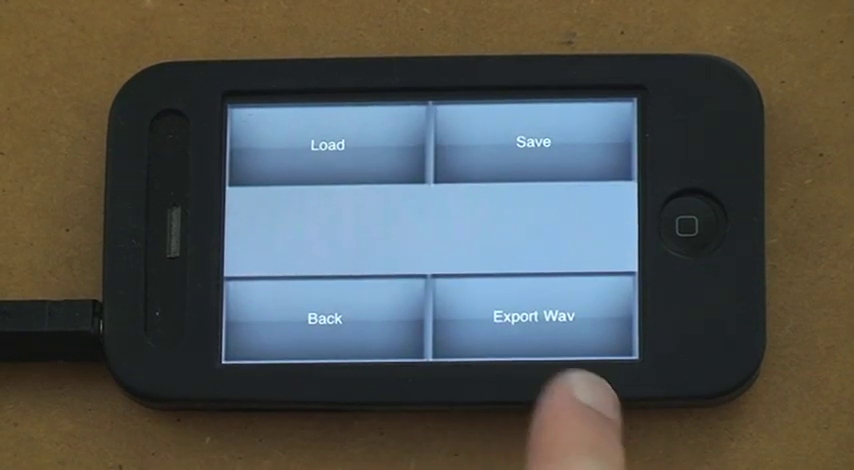